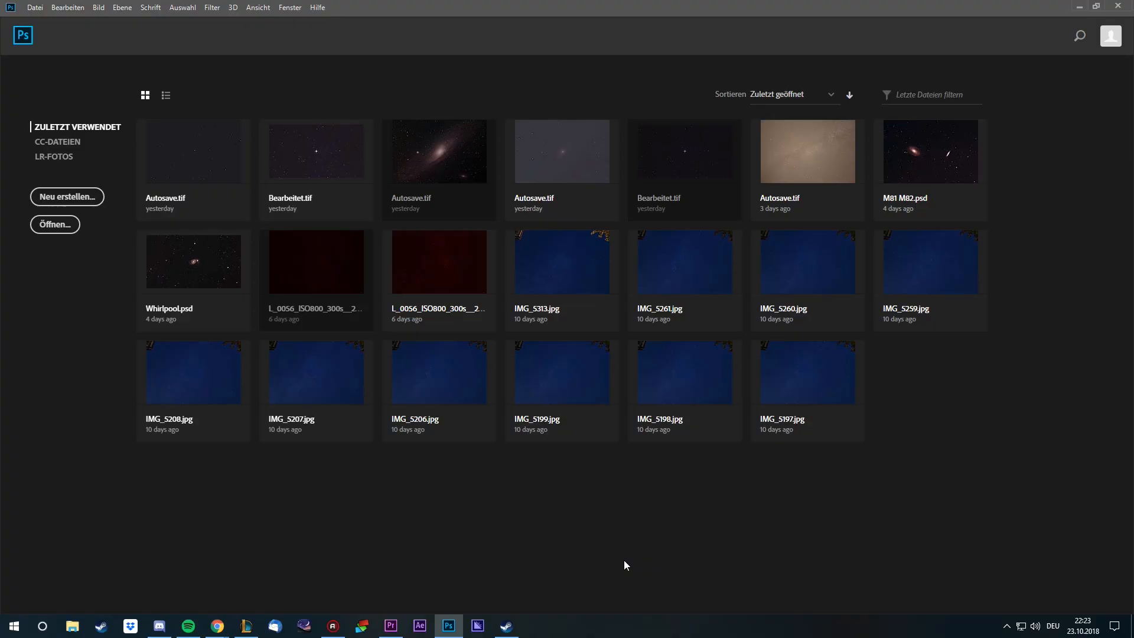
mouse_move(262, 289)
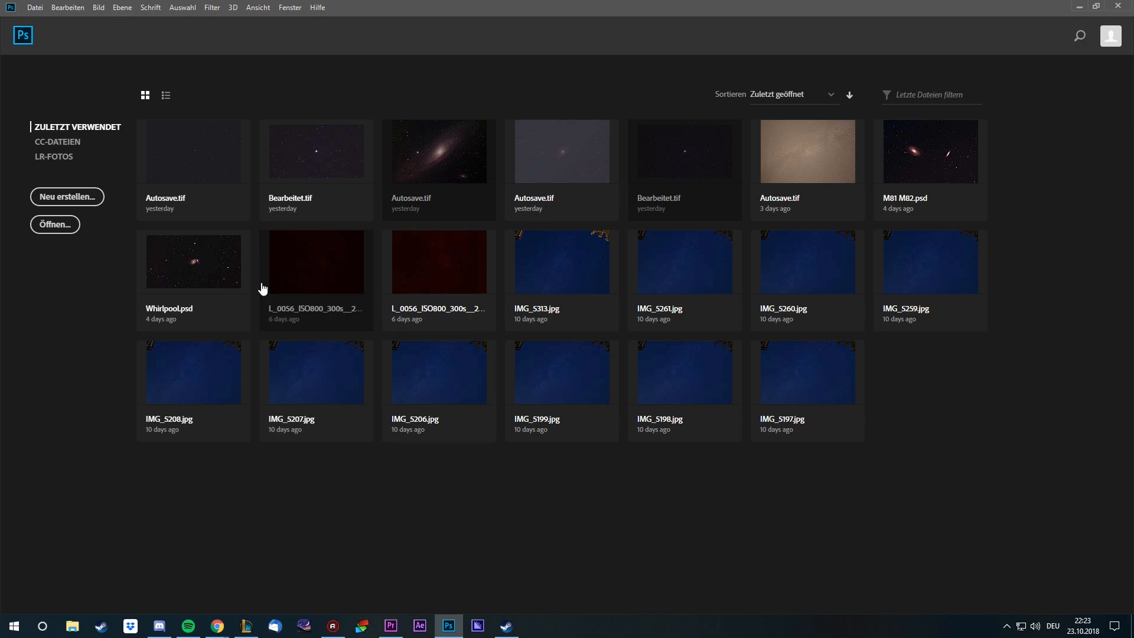
Open the Datei (File) menu over the recent-files home screen
click(35, 7)
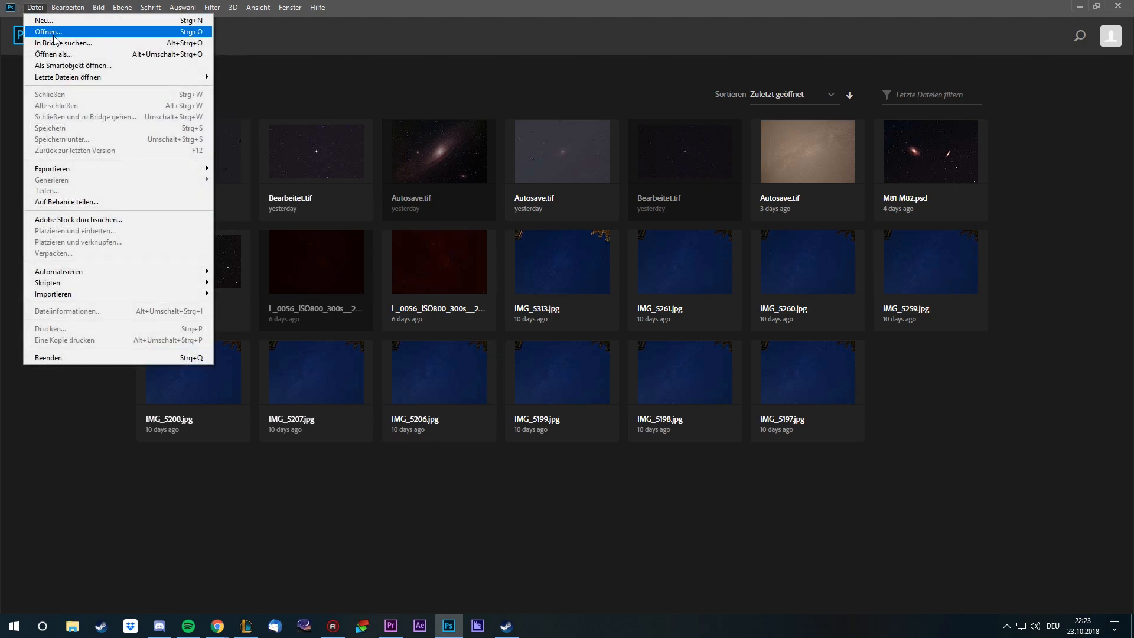
Open the CR2 light frame and confirm its size as 6000 × 4000 pixels via Bildgröße
click(48, 31)
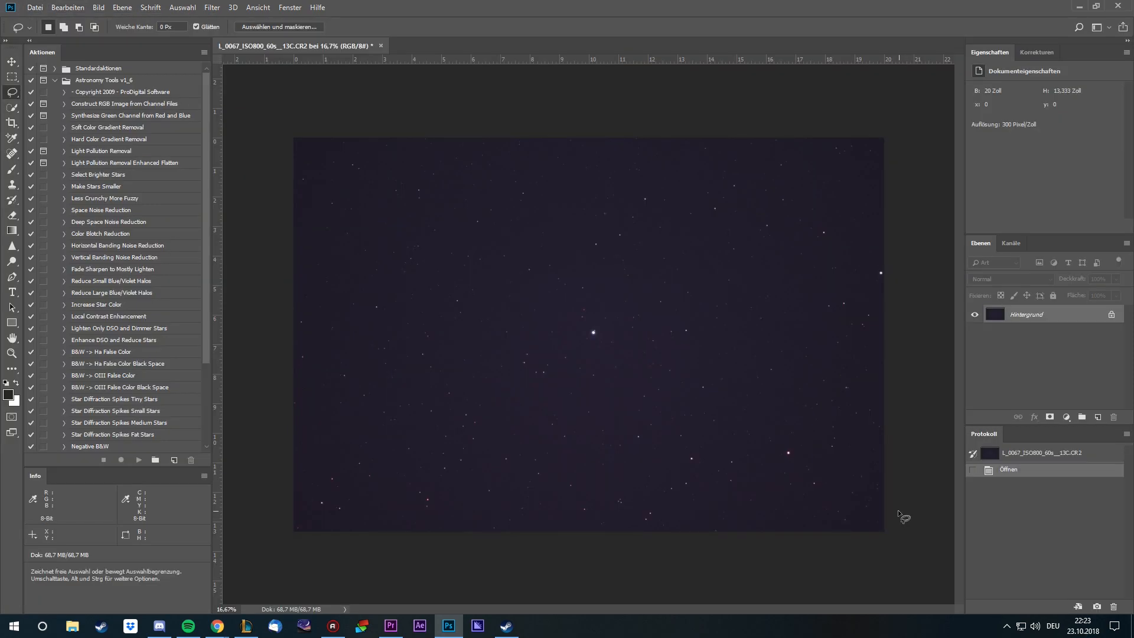
mouse_move(266, 245)
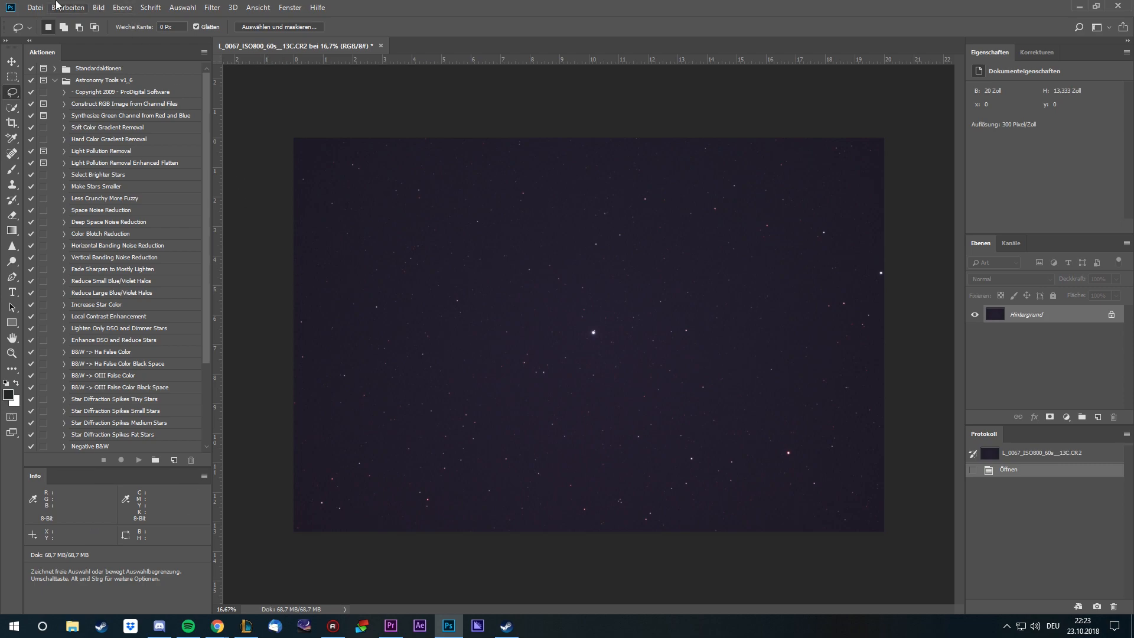
click(113, 7)
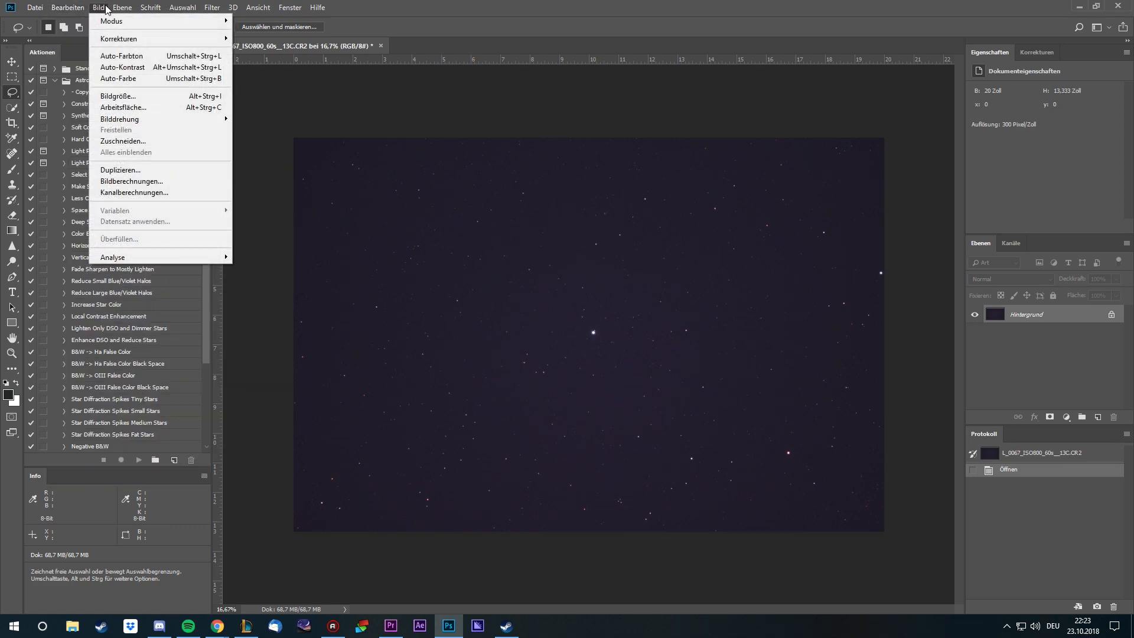
click(117, 96)
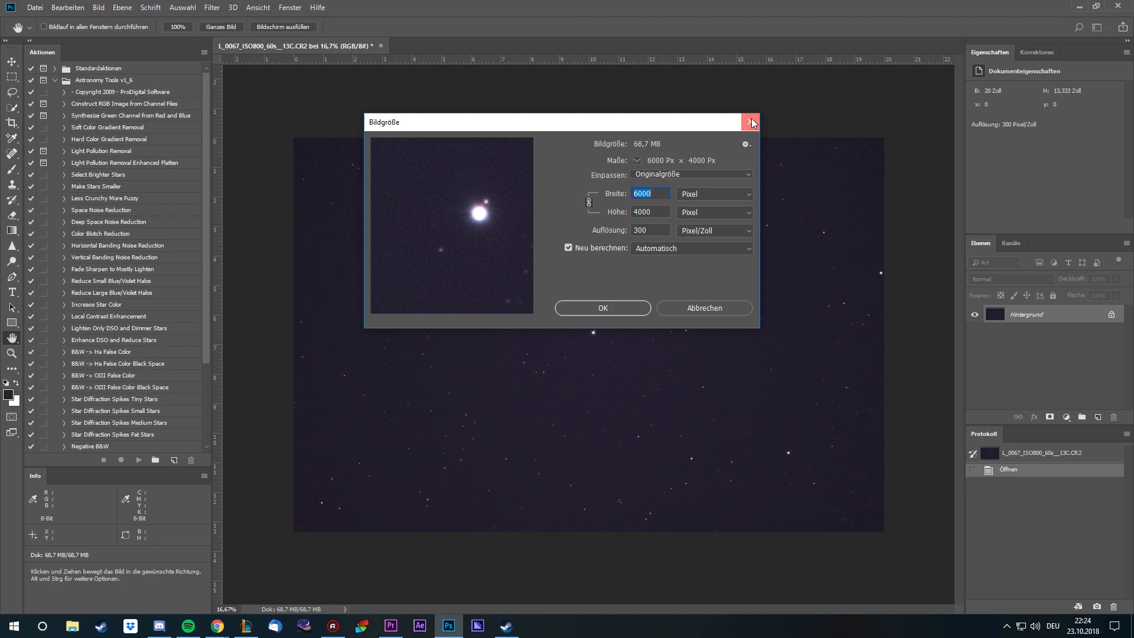
click(752, 122)
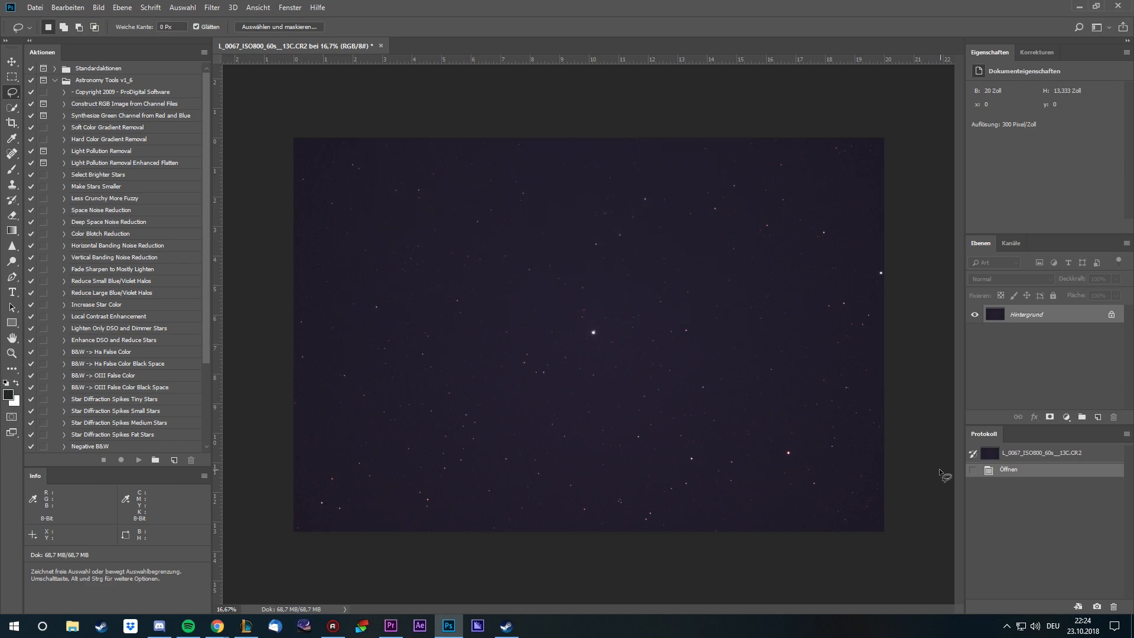
mouse_move(617, 354)
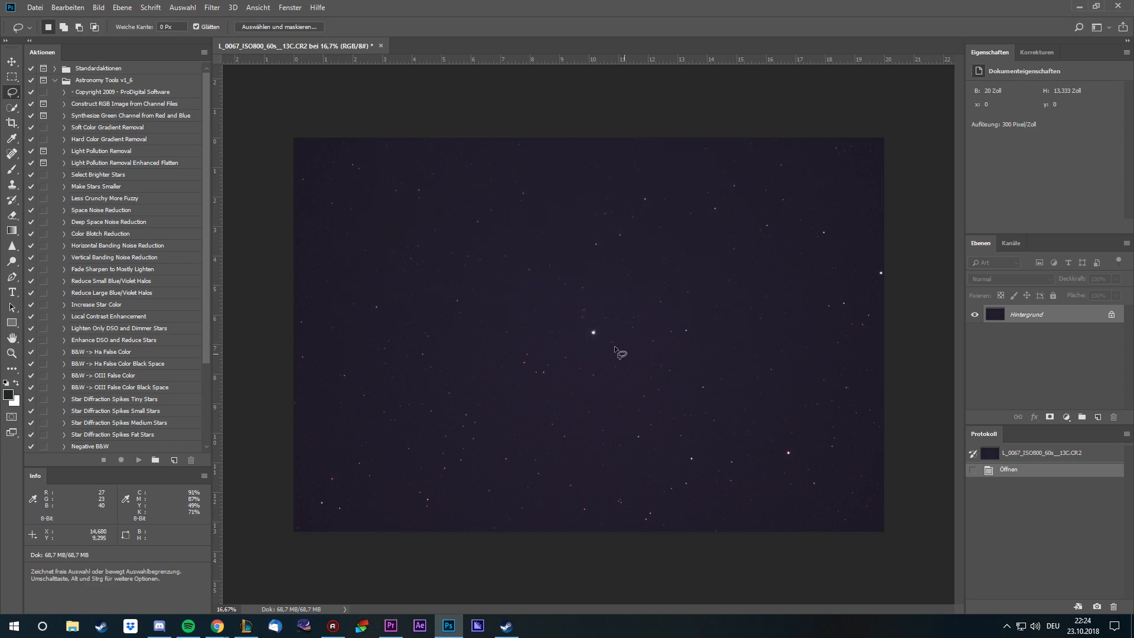
mouse_move(852, 316)
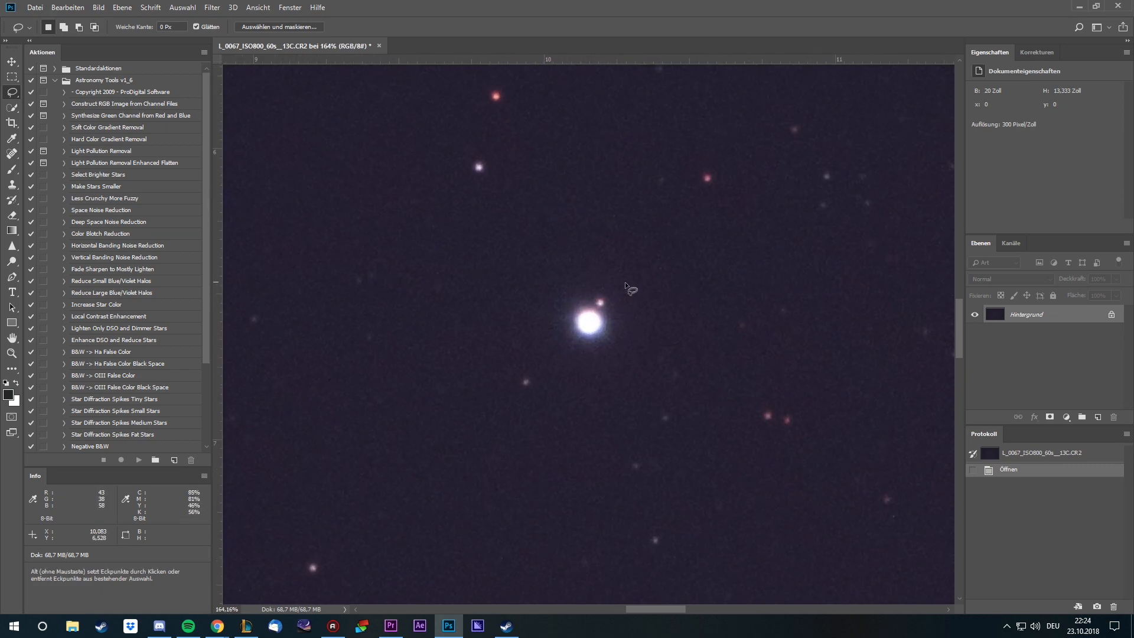
key(ctrl+0)
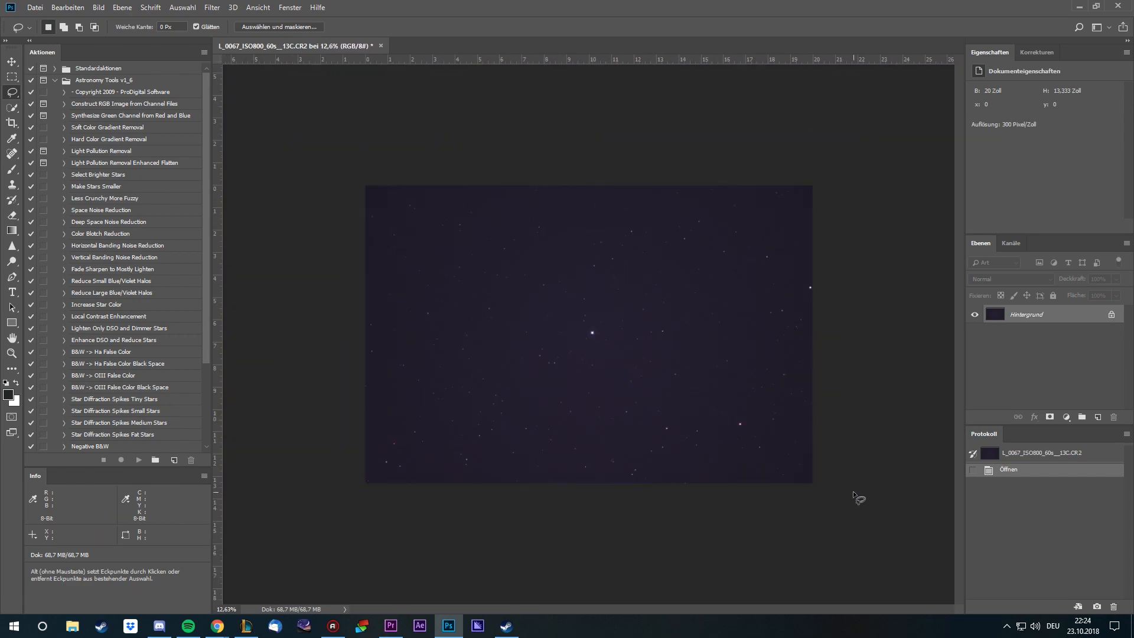
mouse_move(867, 231)
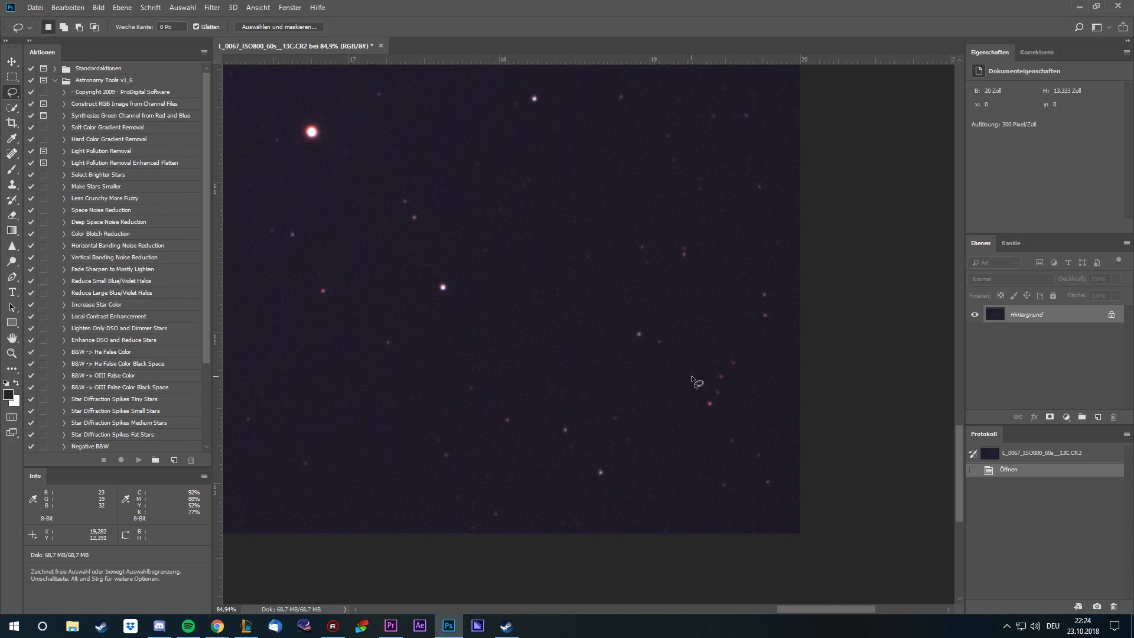
mouse_move(811, 382)
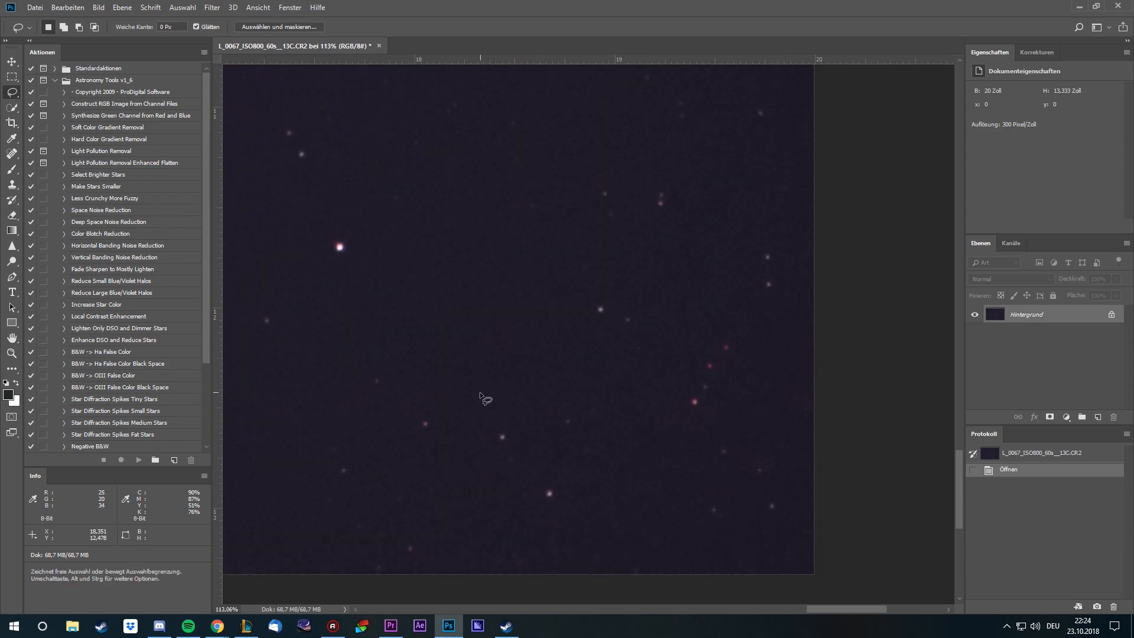
mouse_move(485, 355)
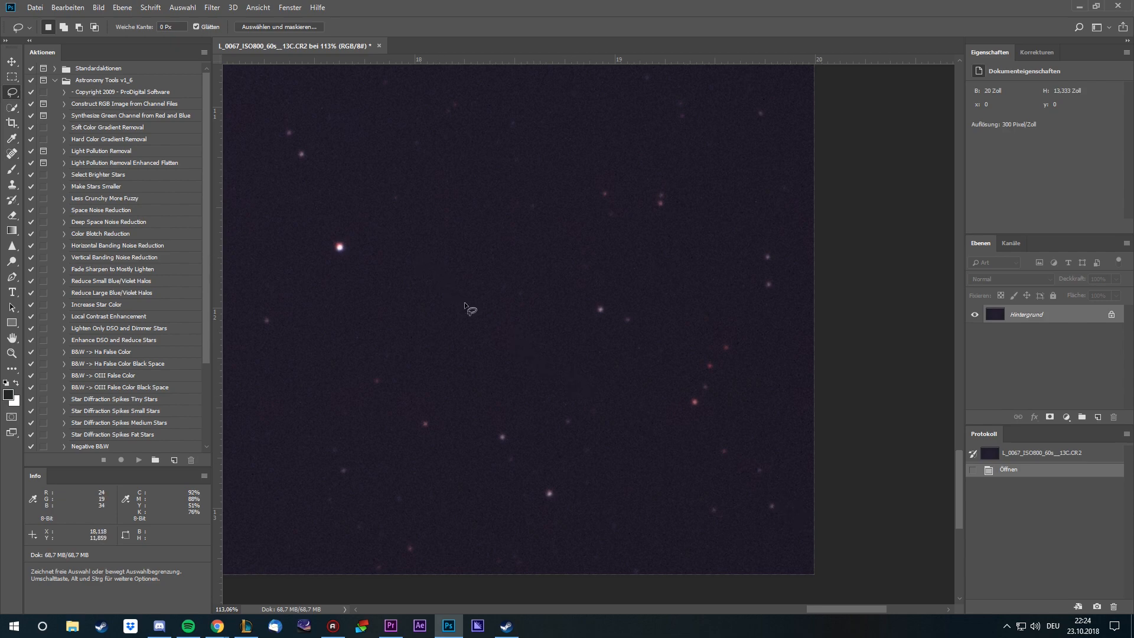
mouse_move(796, 550)
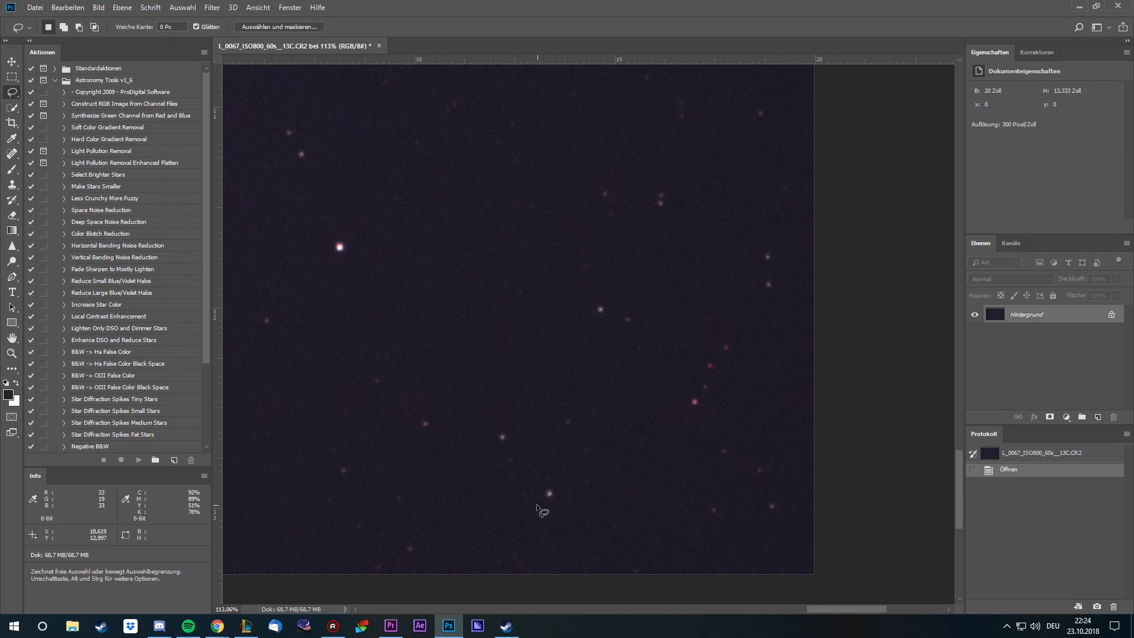
mouse_move(326, 248)
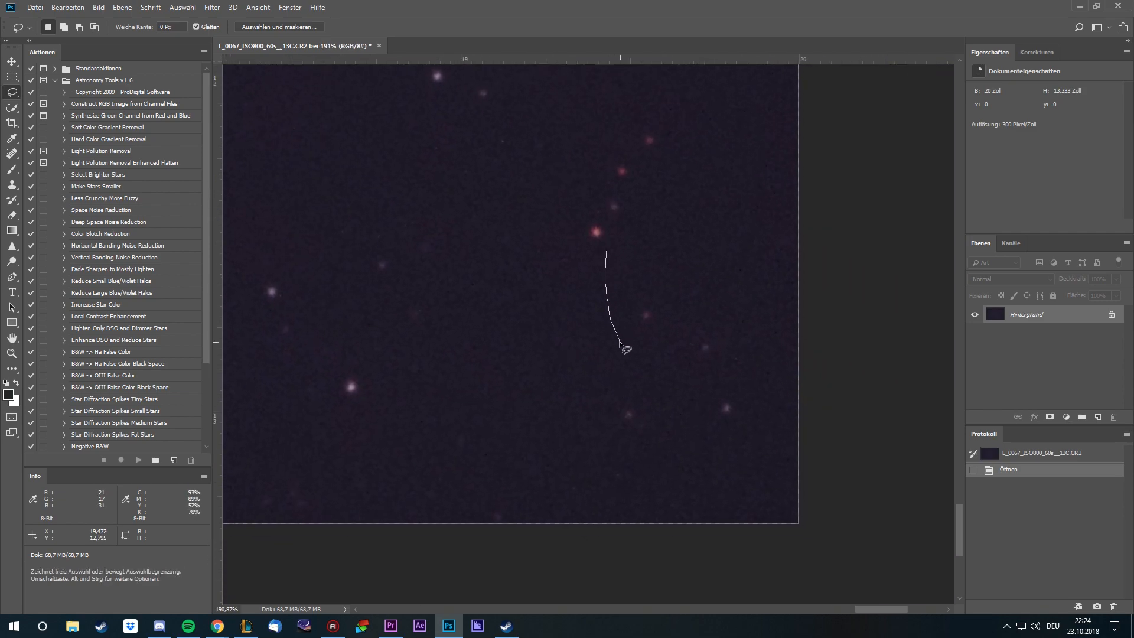
Pan to the bottom-right corner to inspect star shapes at about 85–190%
drag(606, 249, 617, 337)
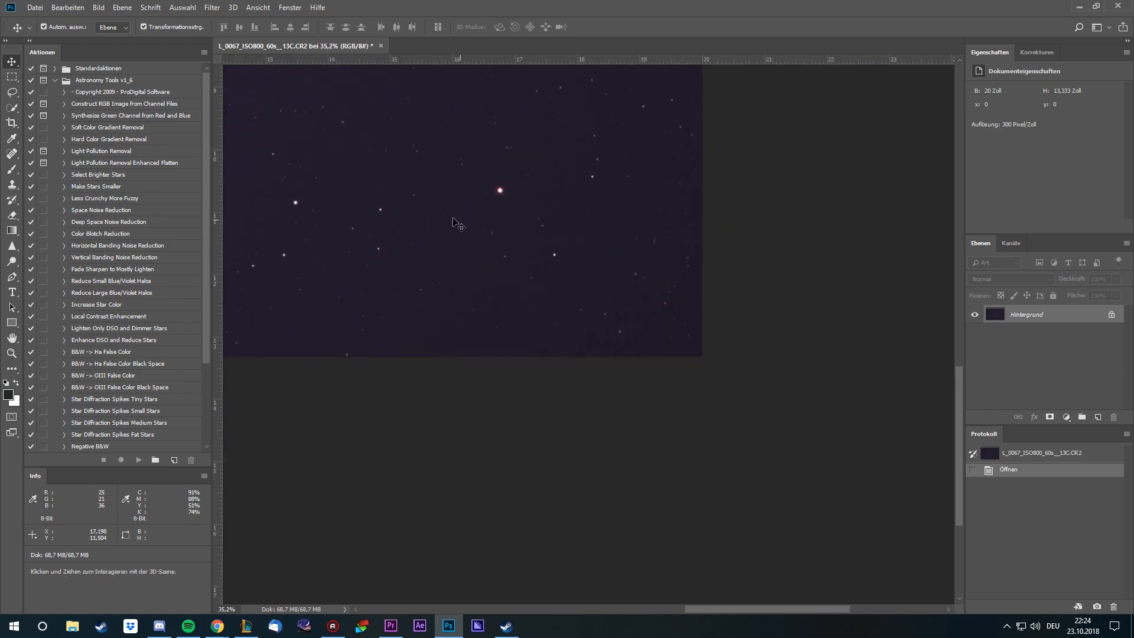
Scrubby-zoom to about 162% on the stars along the top edge
drag(456, 217, 579, 382)
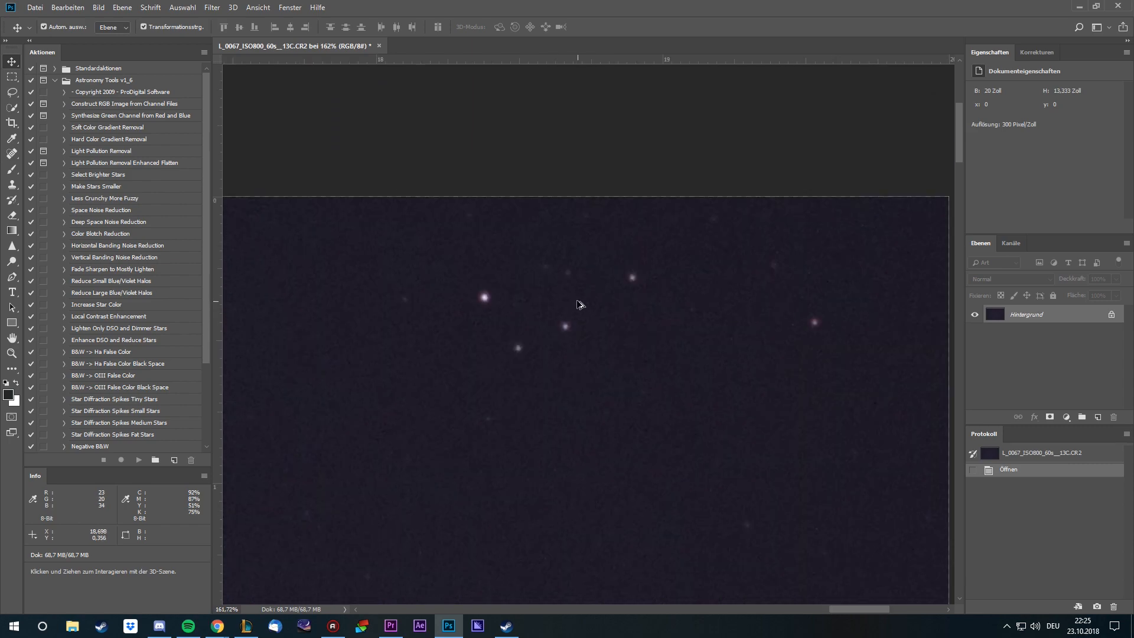
mouse_move(658, 355)
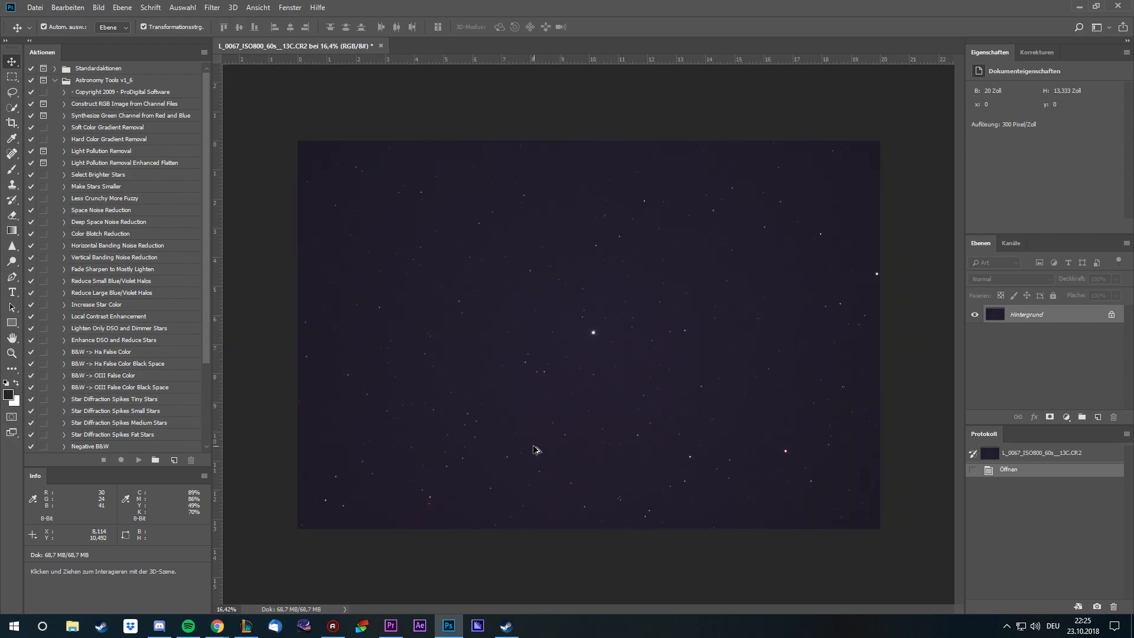
mouse_move(636, 451)
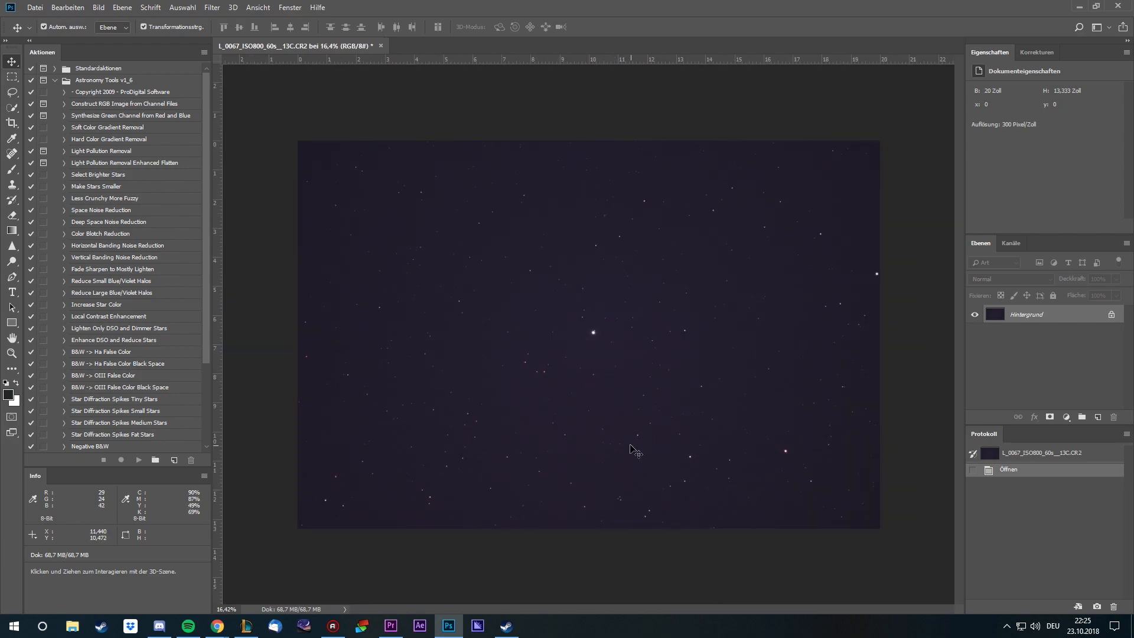